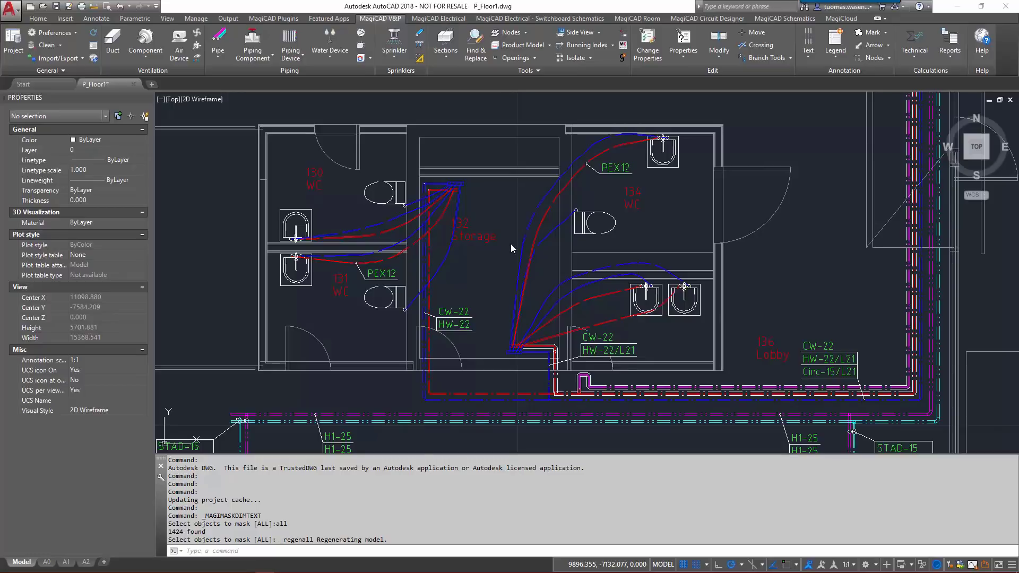
mouse_move(501, 299)
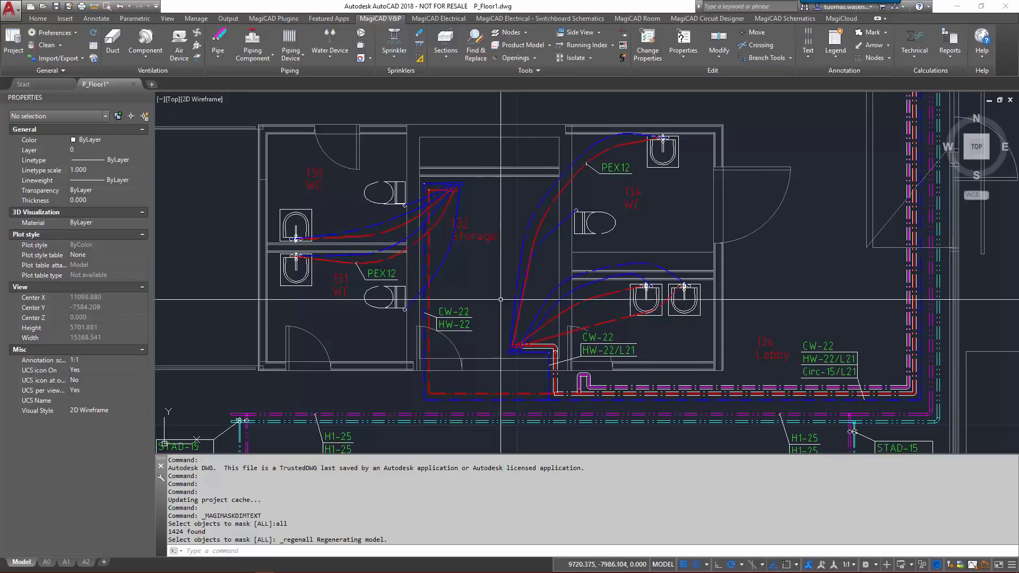
Step: Zoom in on the pipework around the Storage room, WC 134 and the Lobby
scroll("up", 3)
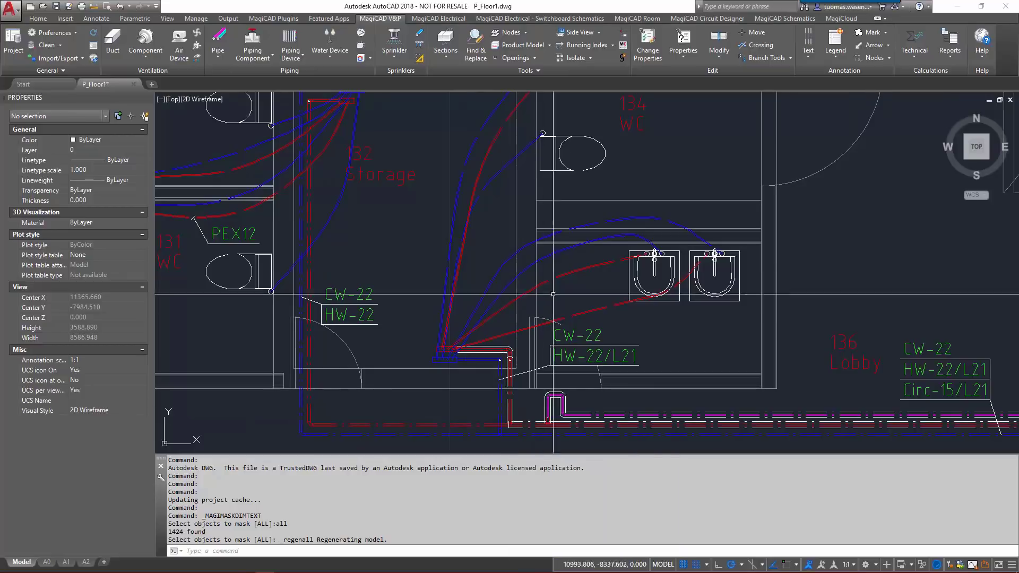
mouse_move(648, 39)
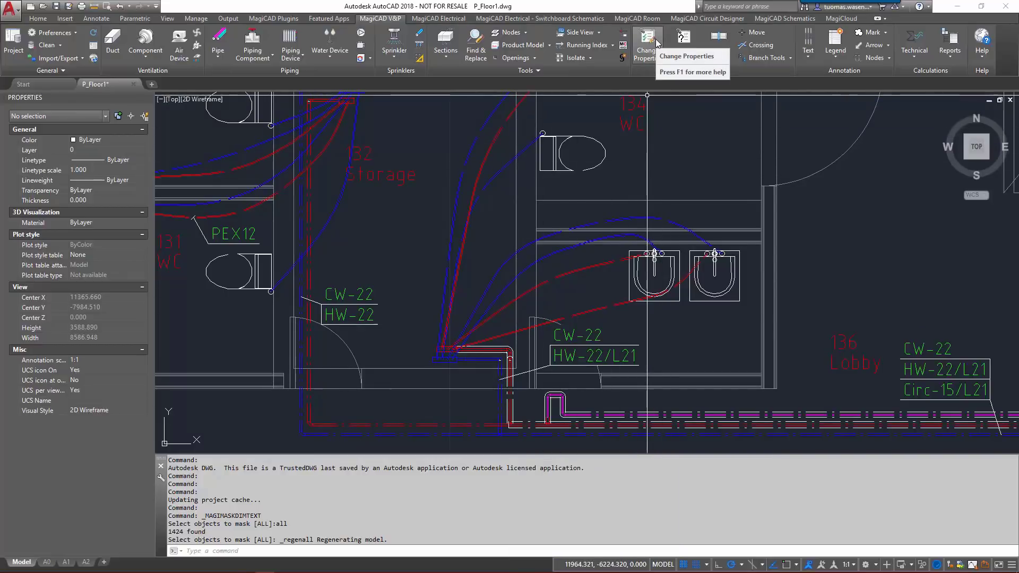
Step: In Change Properties, tick the Status property and set it to N New
left_click(644, 41)
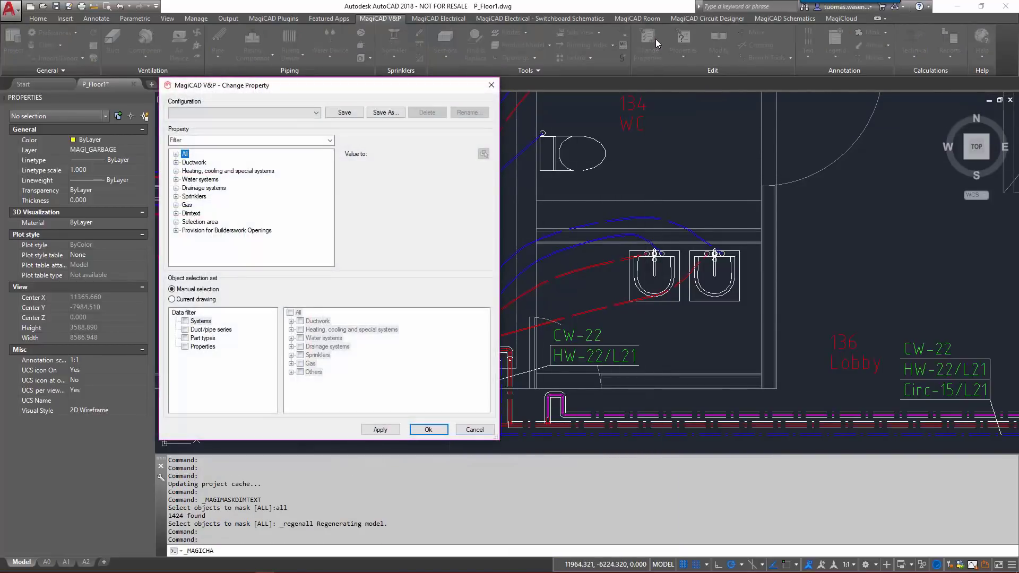
left_click(252, 140)
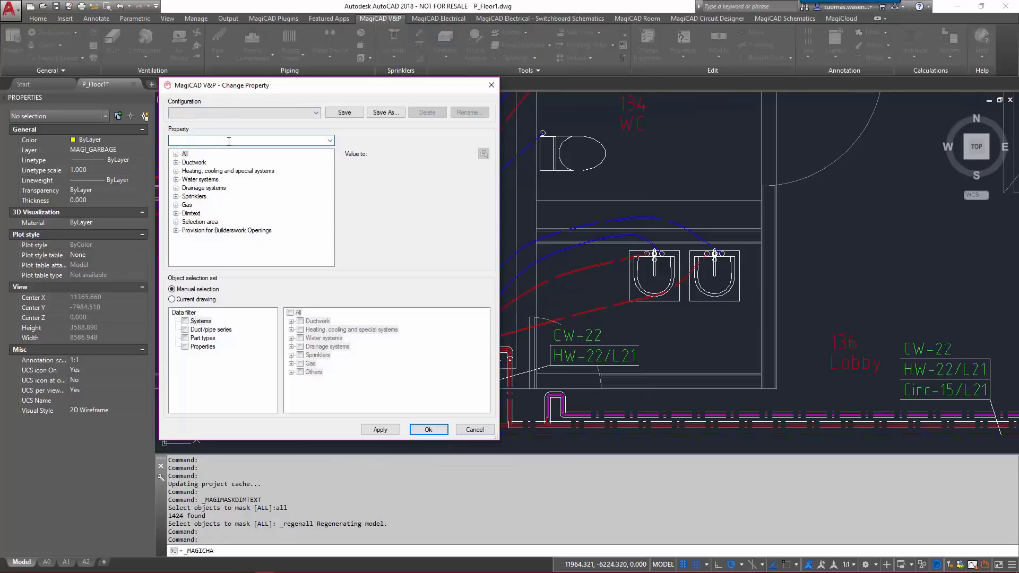
type("status")
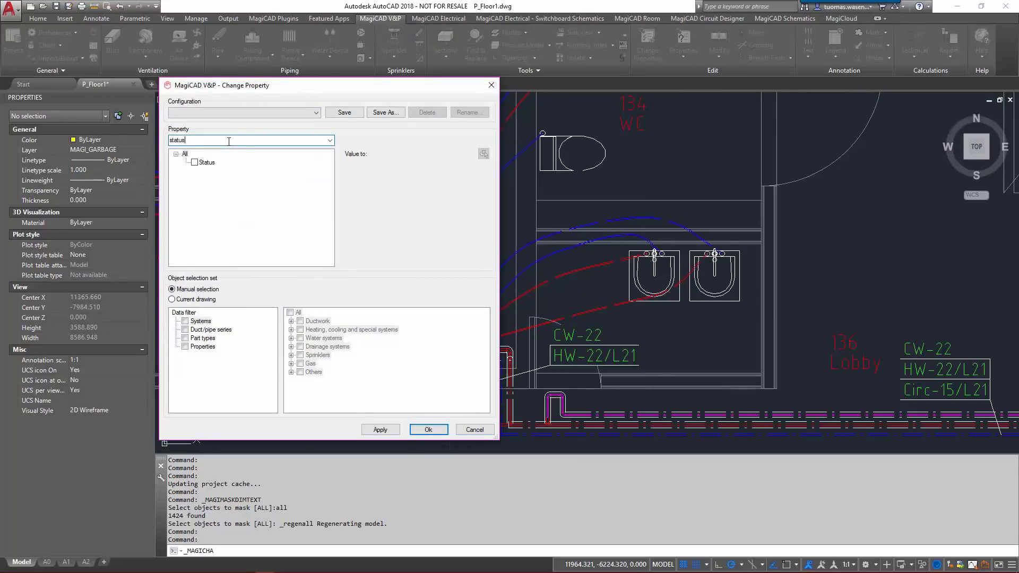
left_click(195, 161)
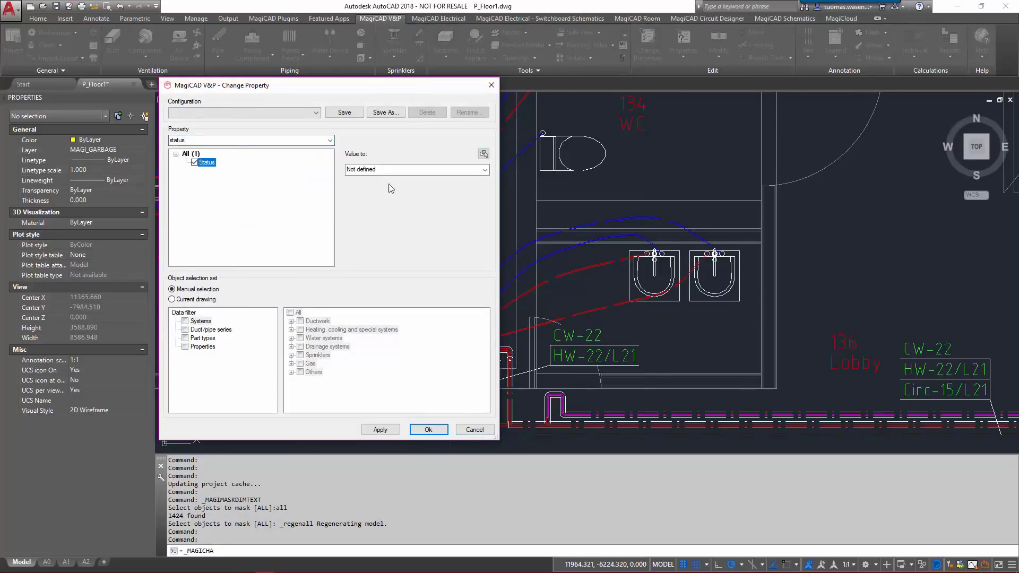
left_click(417, 168)
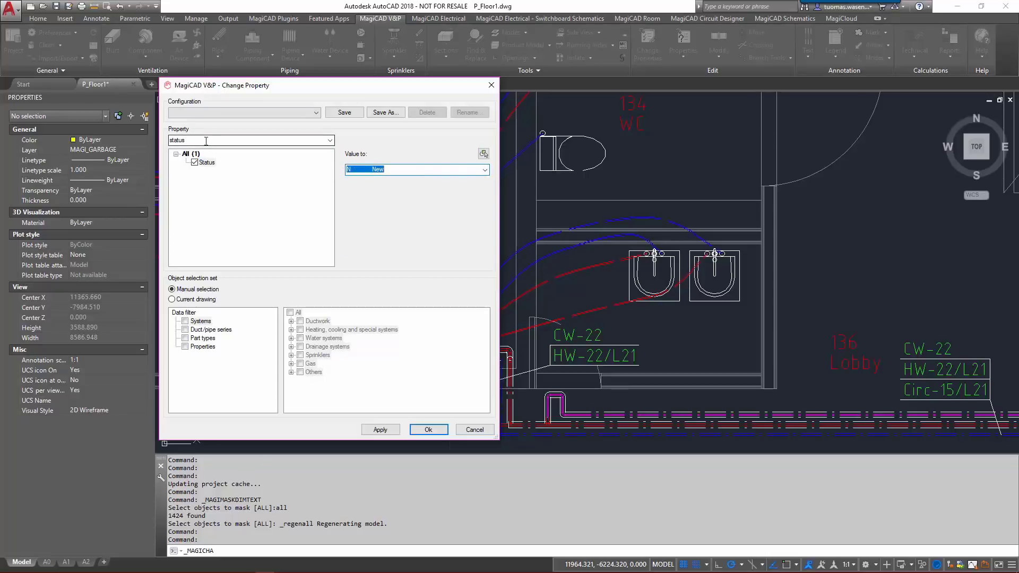
Step: Add water-system insulation series from a reference part, filtered to Cu copper pipe series
triple_click(250, 140)
type("insulation")
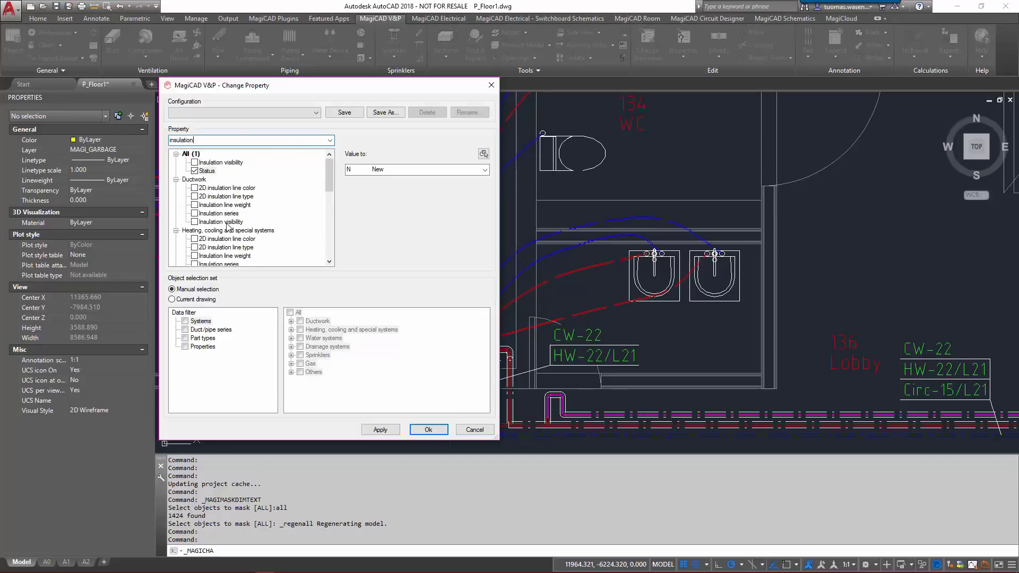
scroll("down", 3)
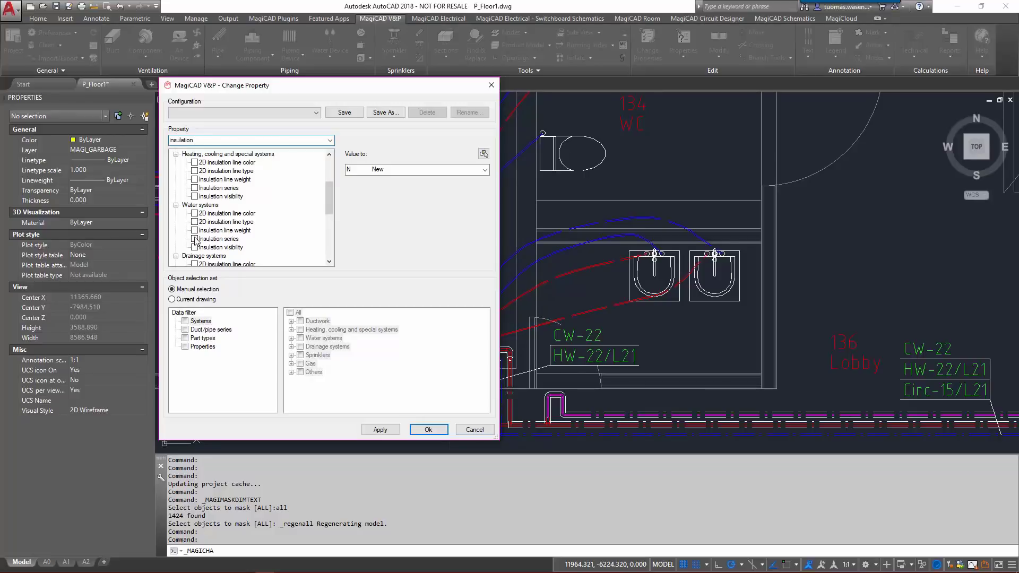
left_click(194, 238)
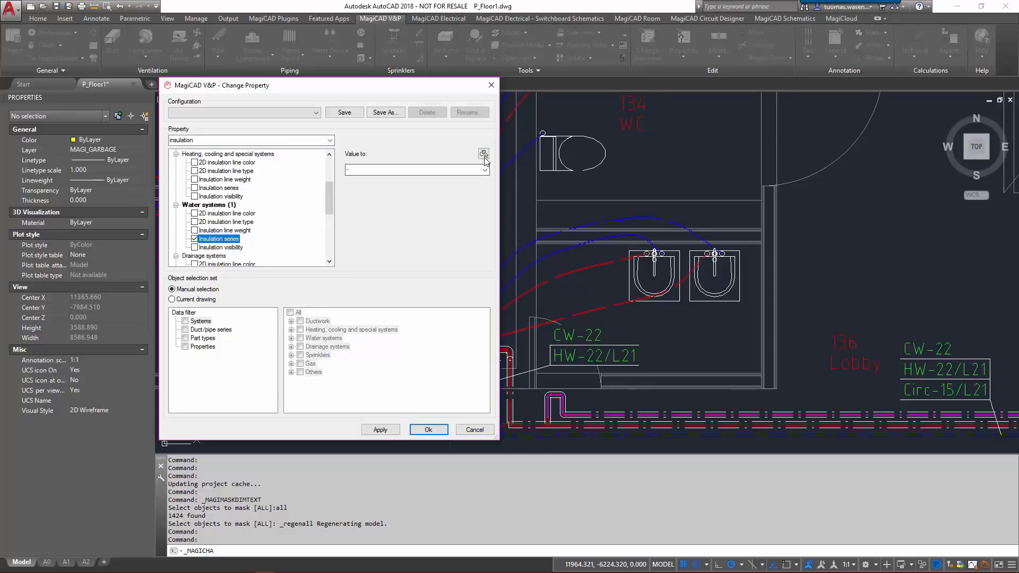
mouse_move(484, 154)
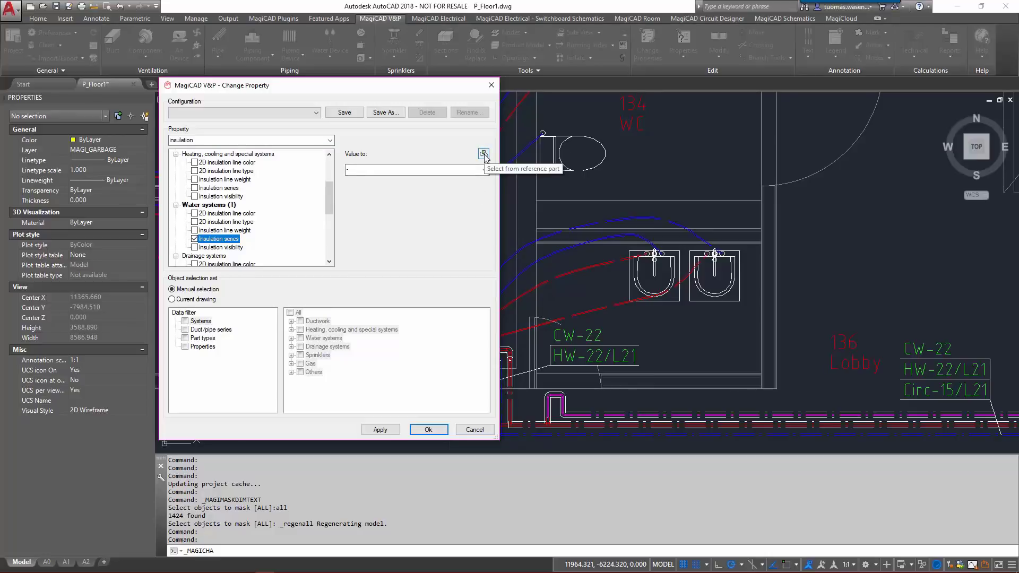
left_click(484, 154)
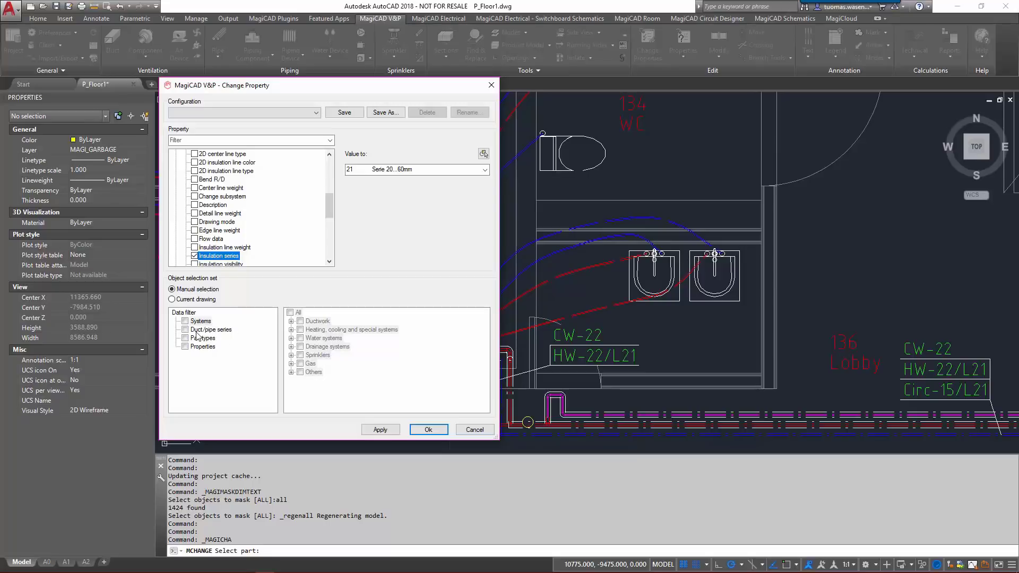
left_click(211, 330)
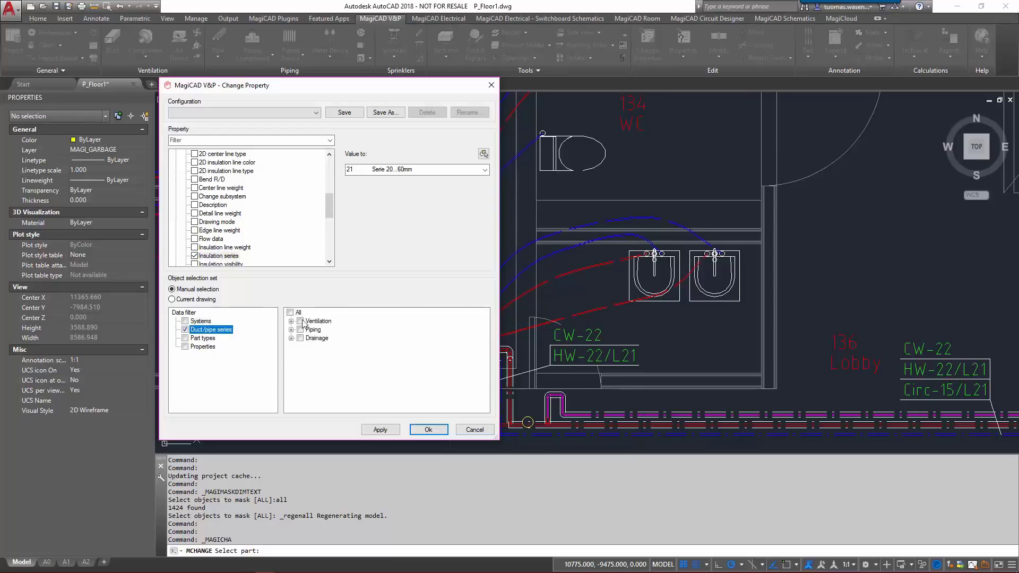
left_click(291, 321)
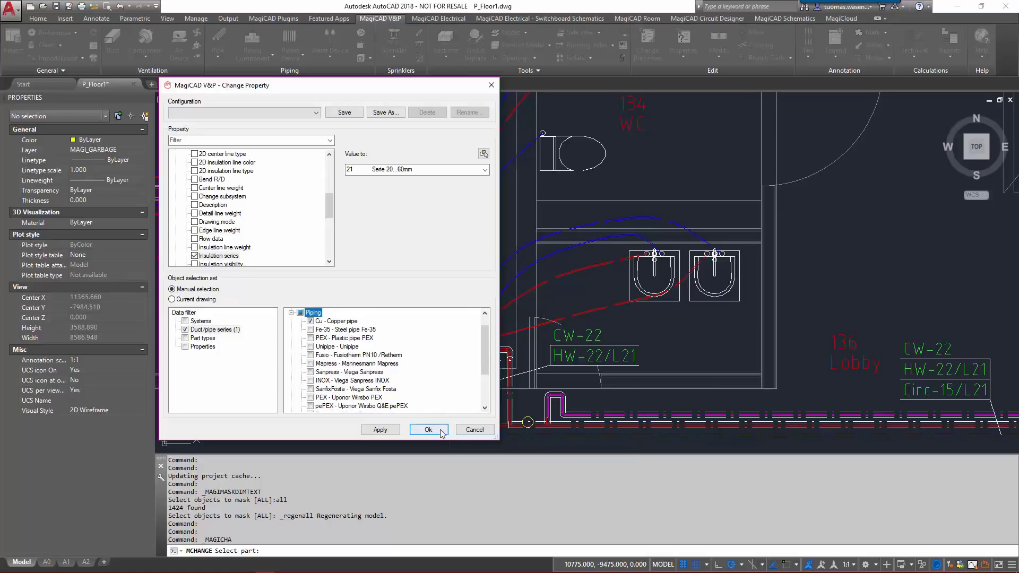
Step: Confirm the settings and apply them to the 61-part hot water branch
left_click(428, 430)
type("b")
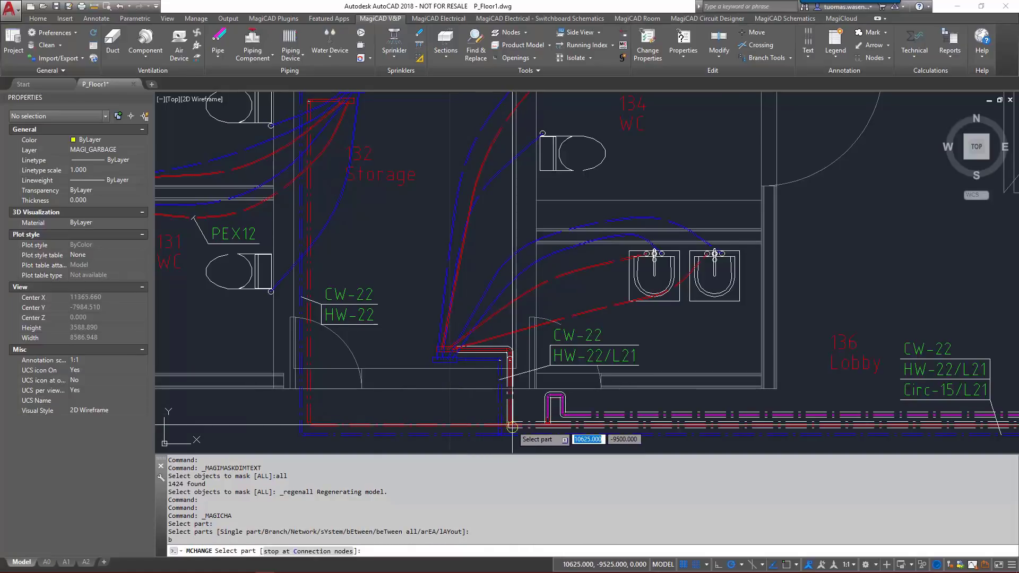
left_click(486, 428)
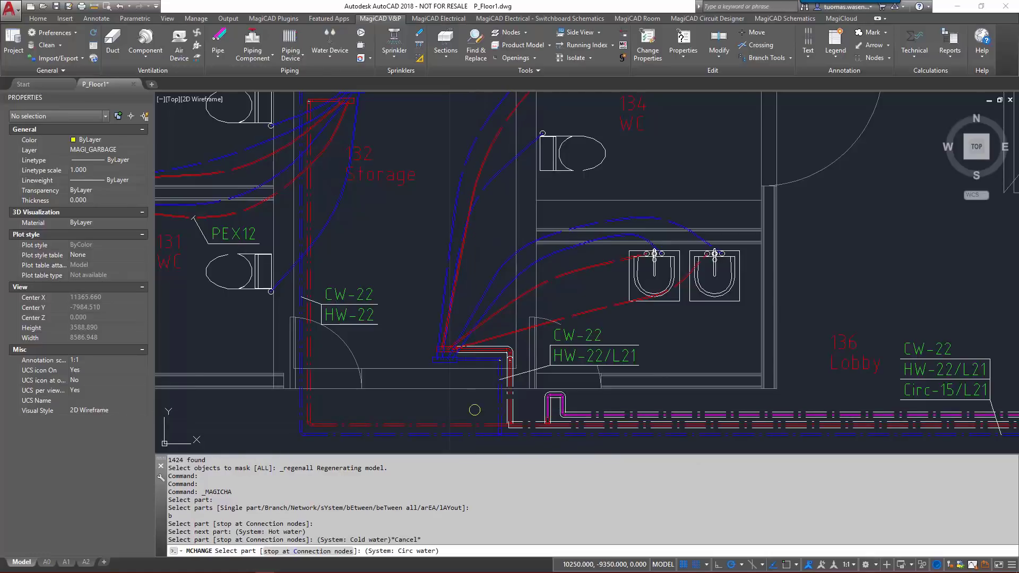
left_click(442, 357)
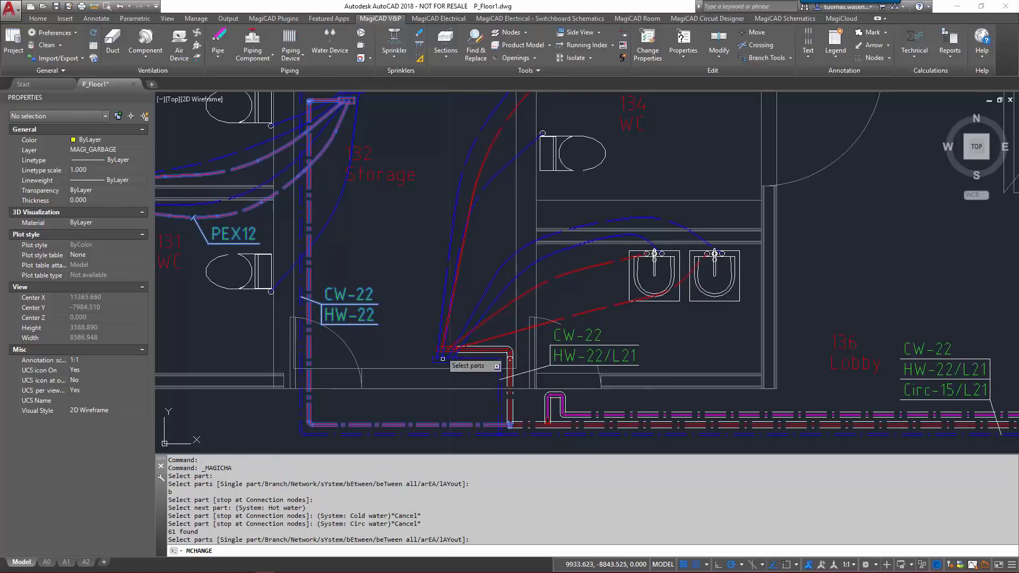
mouse_move(278, 121)
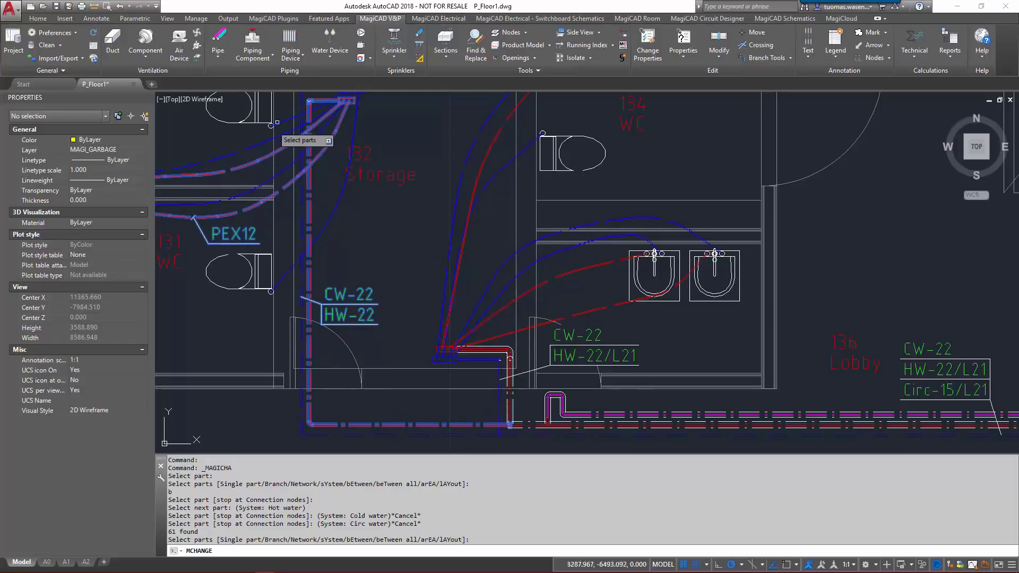
mouse_move(328, 226)
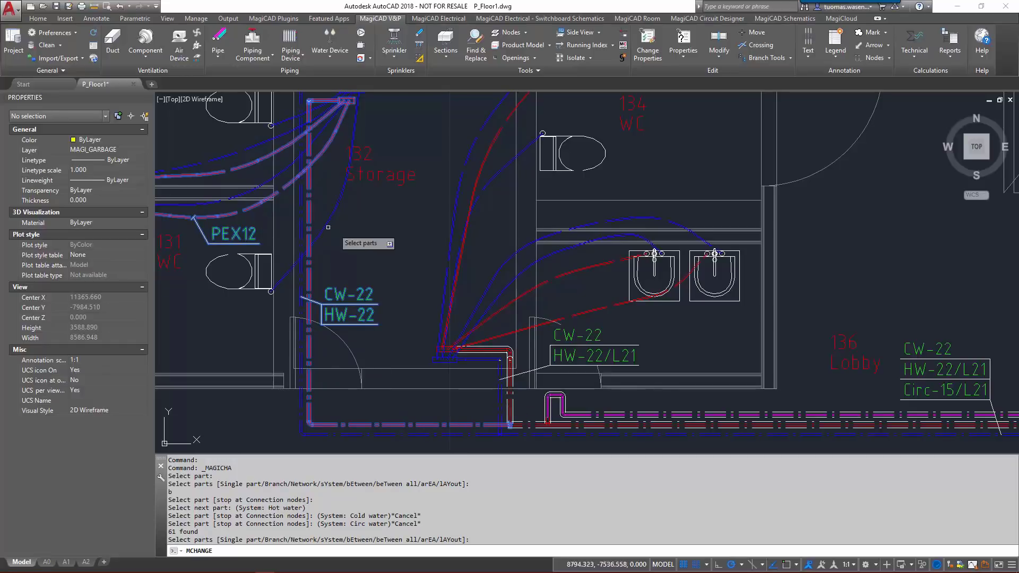
mouse_move(358, 242)
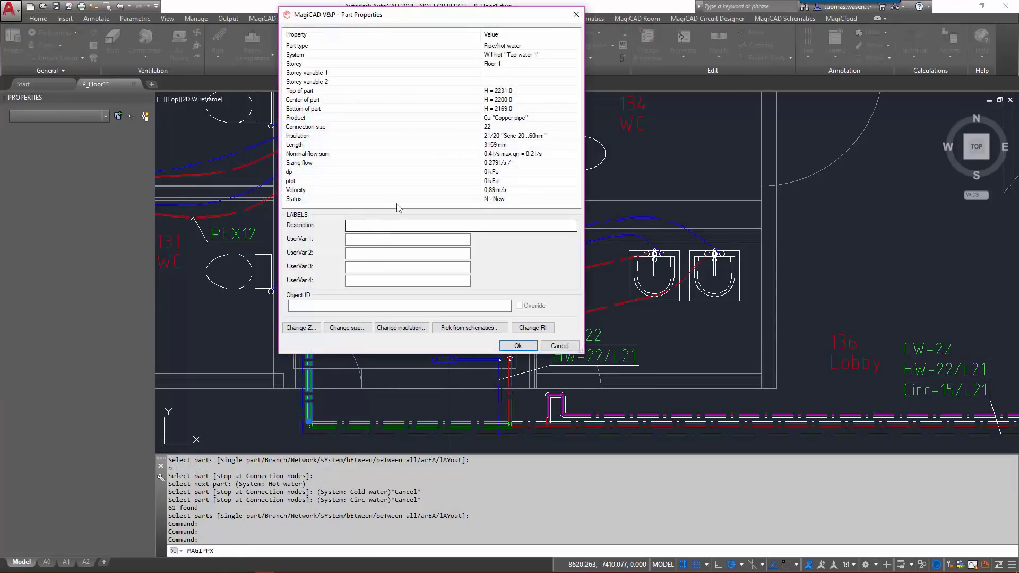
Step: Check the hot water pipe shows Status New and insulation 21/20, then close its properties
left_click_drag(429, 14, 426, 52)
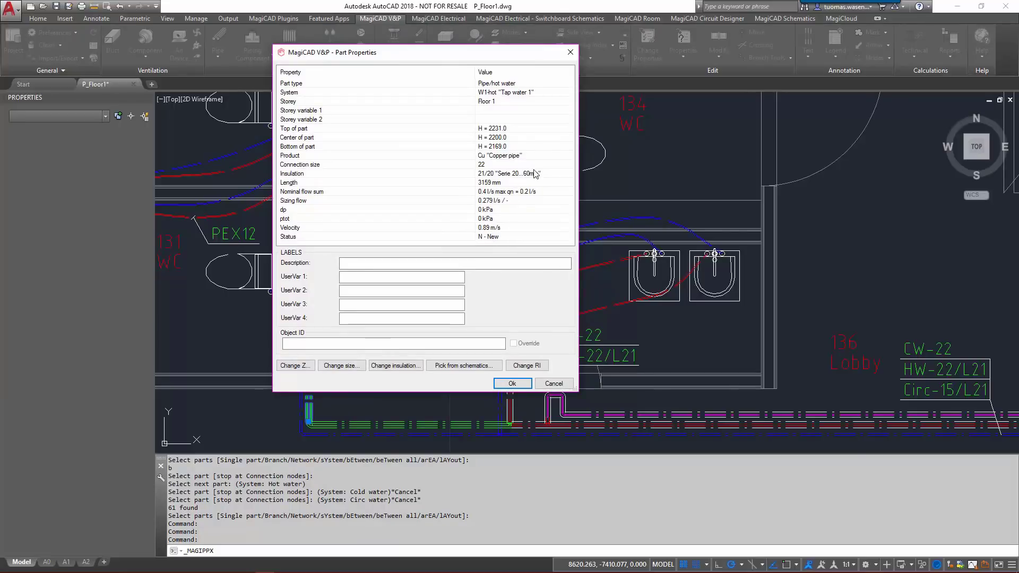
mouse_move(537, 193)
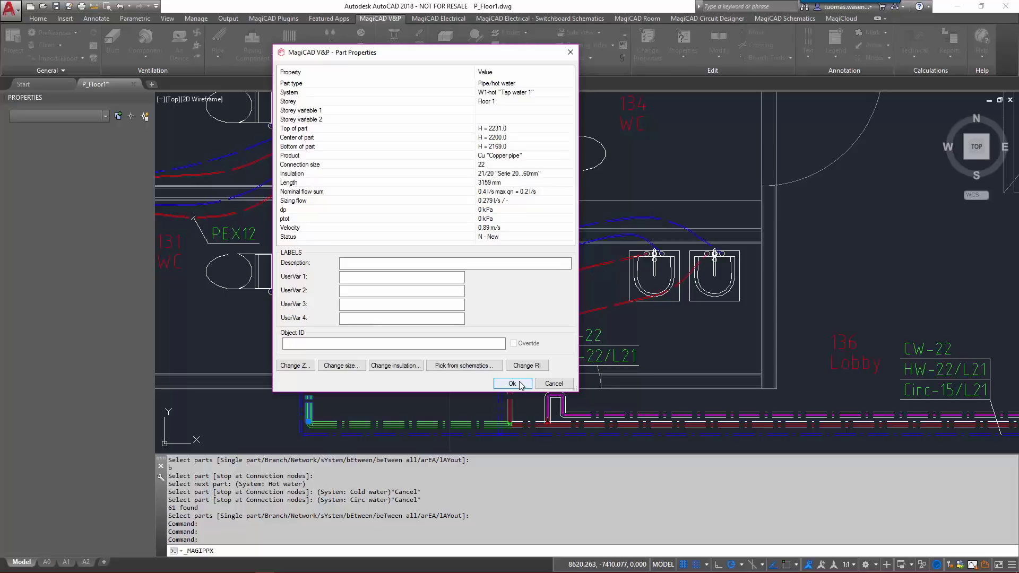
left_click(513, 384)
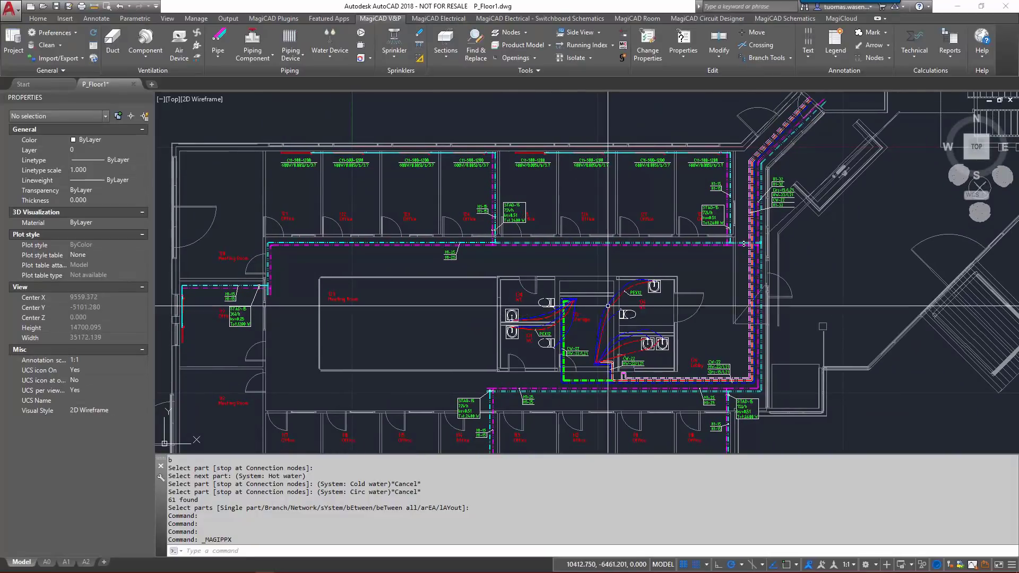
mouse_move(571, 294)
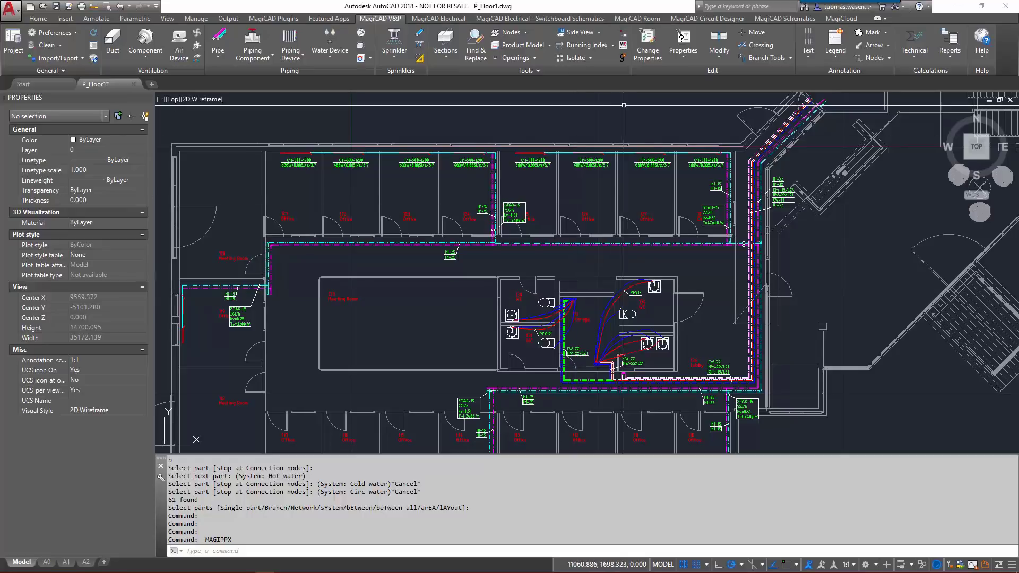
Step: Reopen Change Properties from the MagiCAD V&P Edit panel
left_click(648, 46)
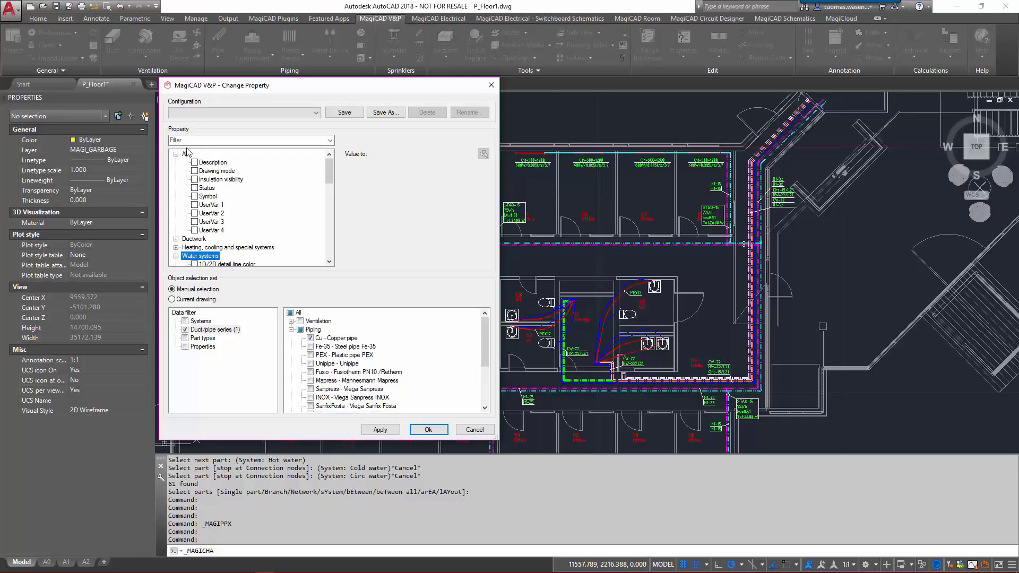
Step: Set heating-system insulation series to 21 Serie 20..60mm
type("insulation")
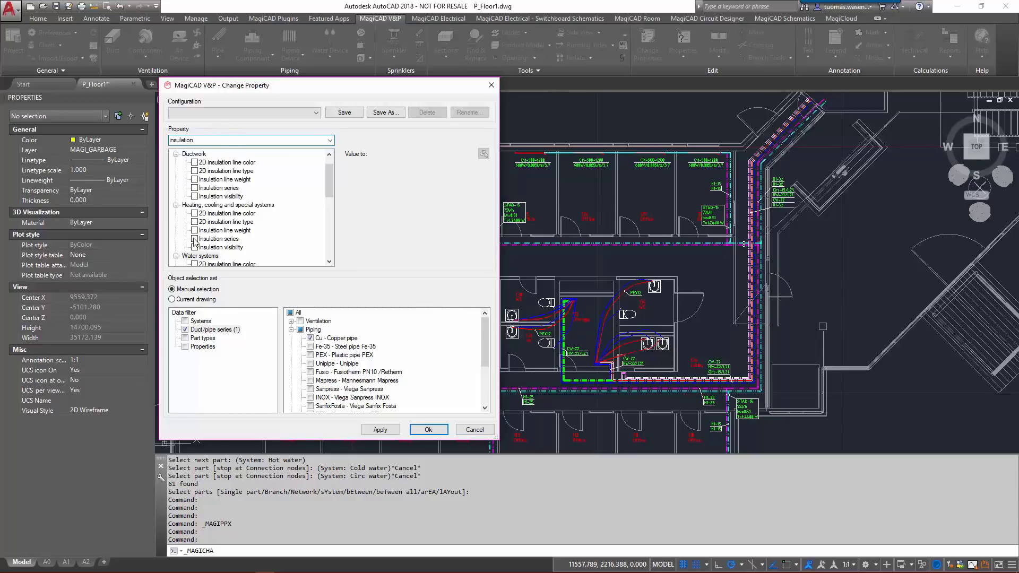
left_click(218, 238)
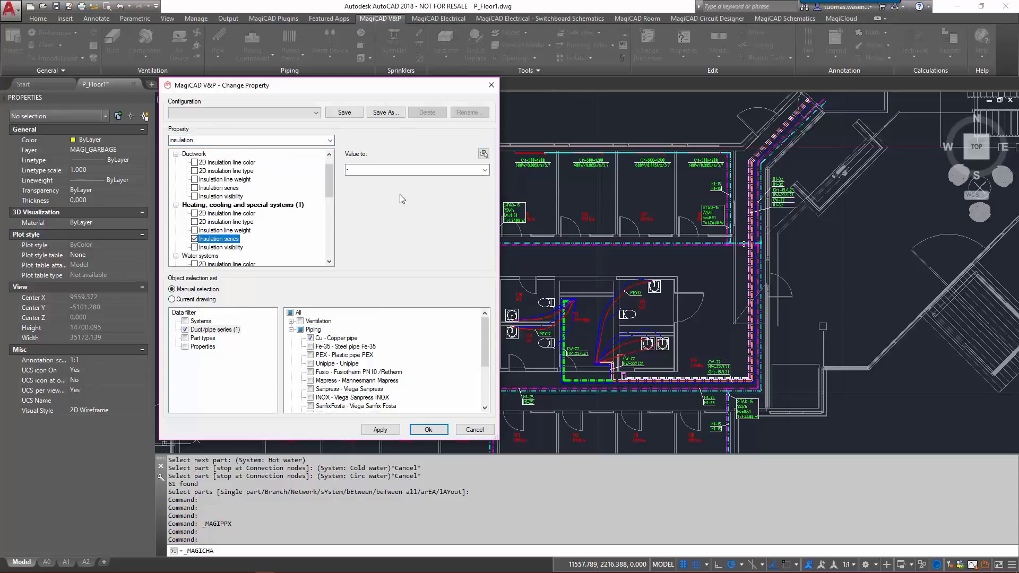
left_click(484, 170)
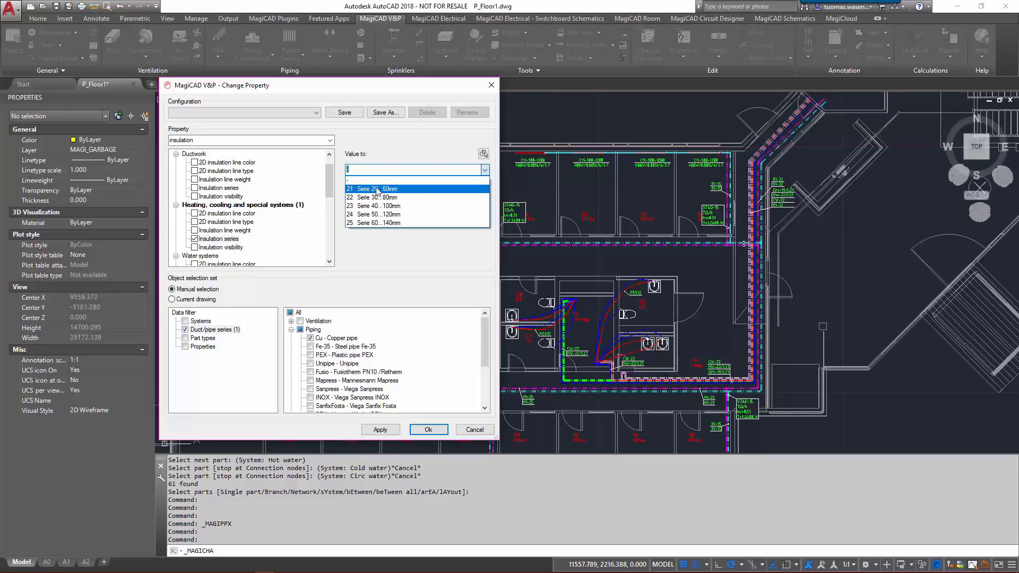
left_click(379, 188)
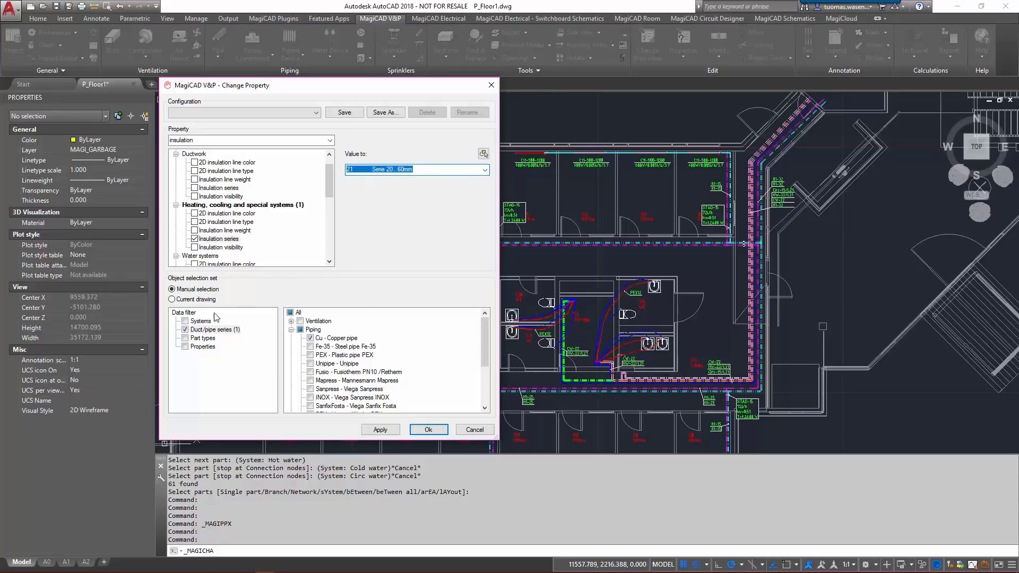
Step: Target the current drawing, swapping the Duct/pipe series filter for a Properties filter
left_click(171, 299)
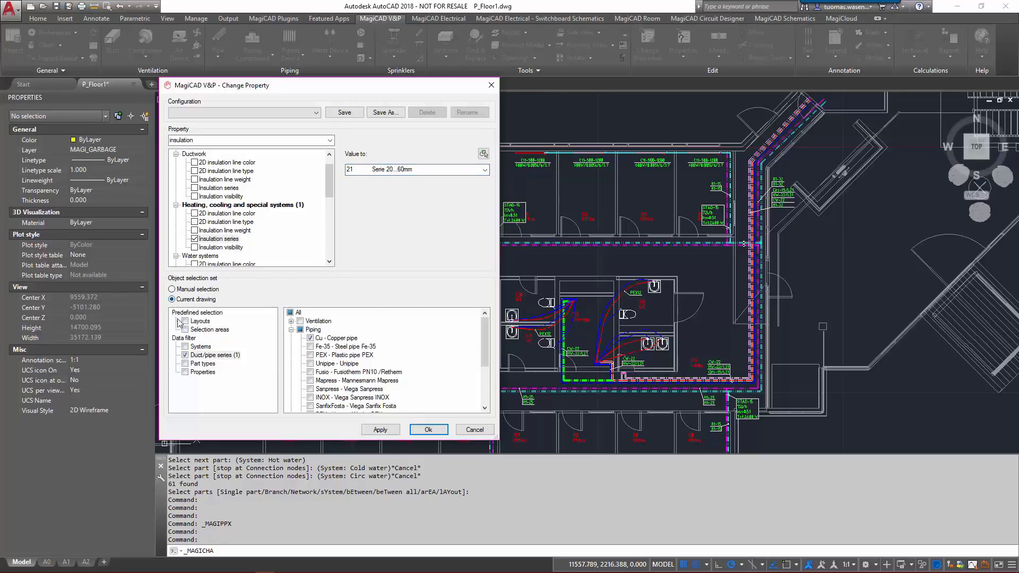
left_click(214, 355)
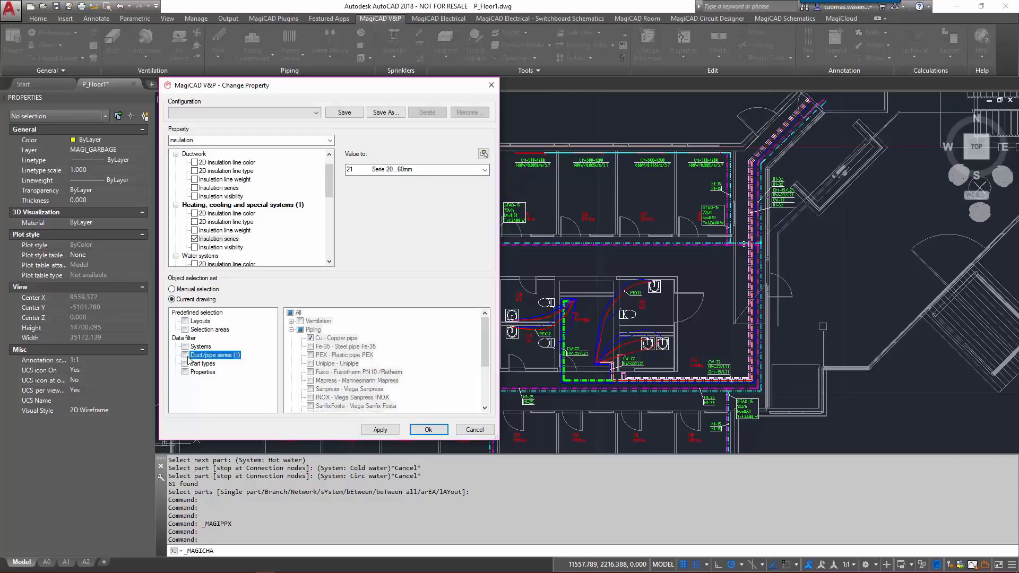
left_click(203, 371)
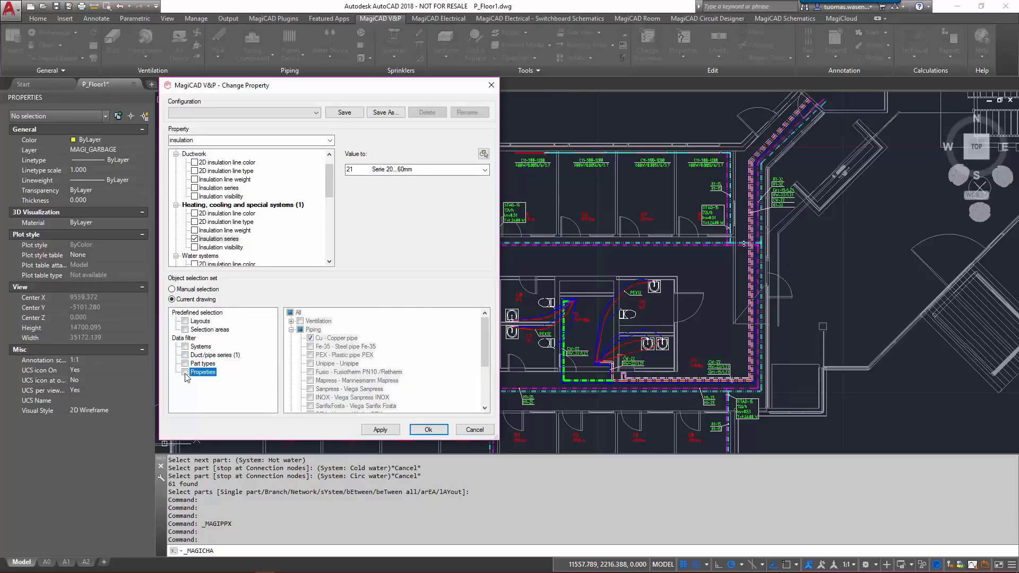
left_click(203, 372)
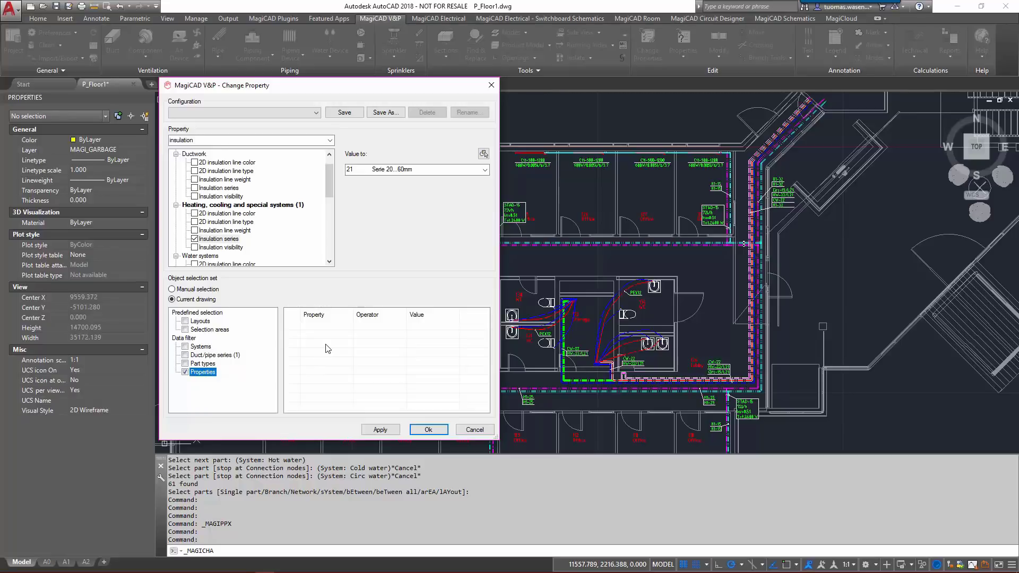
Step: Exclude connection sizes 10, 15 and 20 with 'Does not contain' rules, then apply
right_click(328, 350)
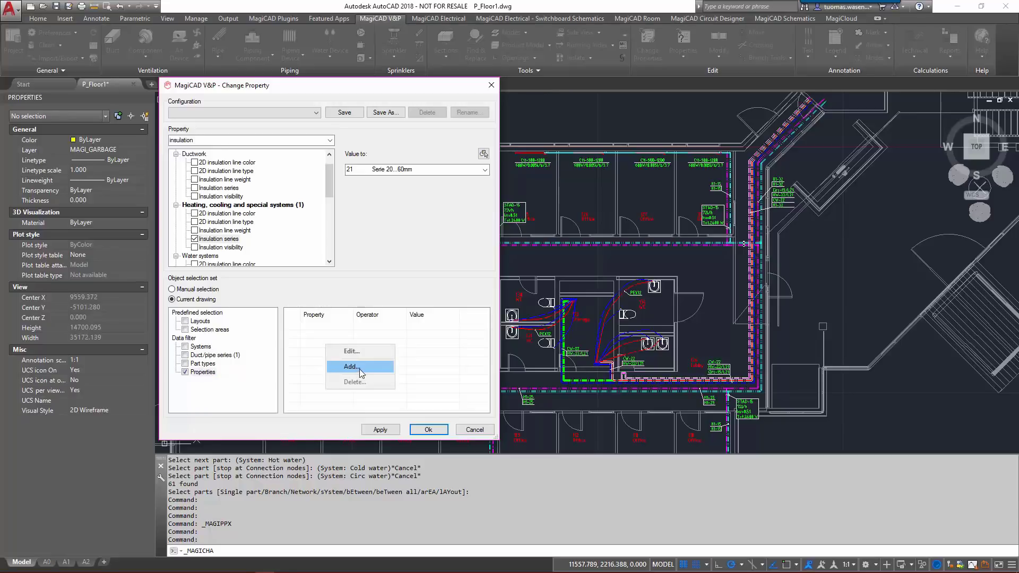
left_click(351, 367)
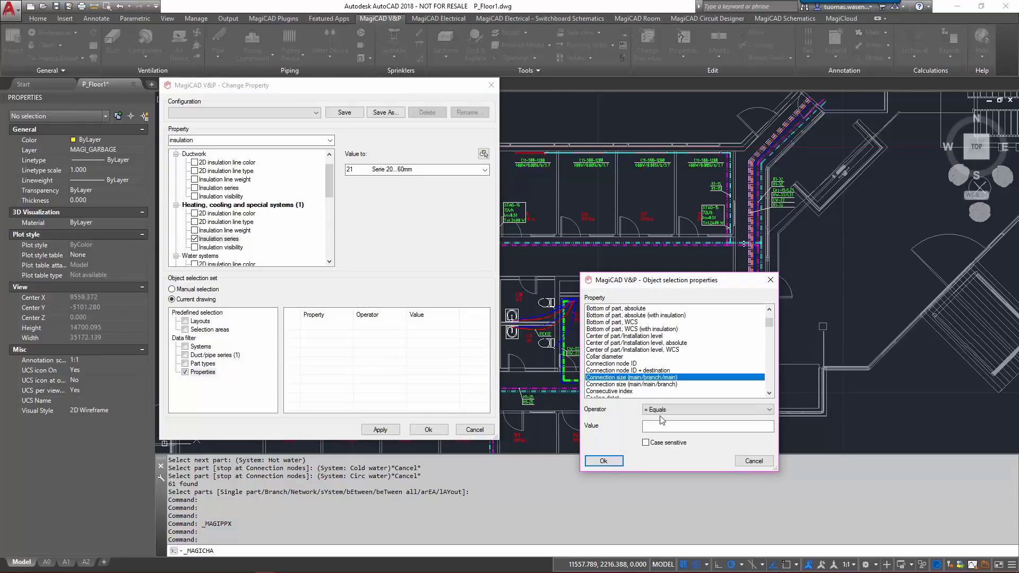
left_click(707, 410)
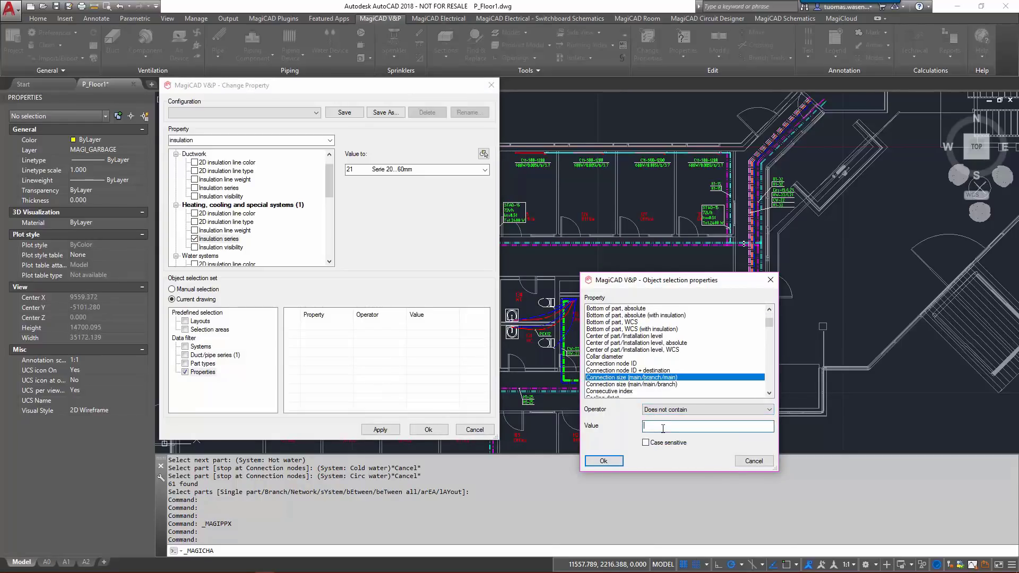
left_click(603, 461)
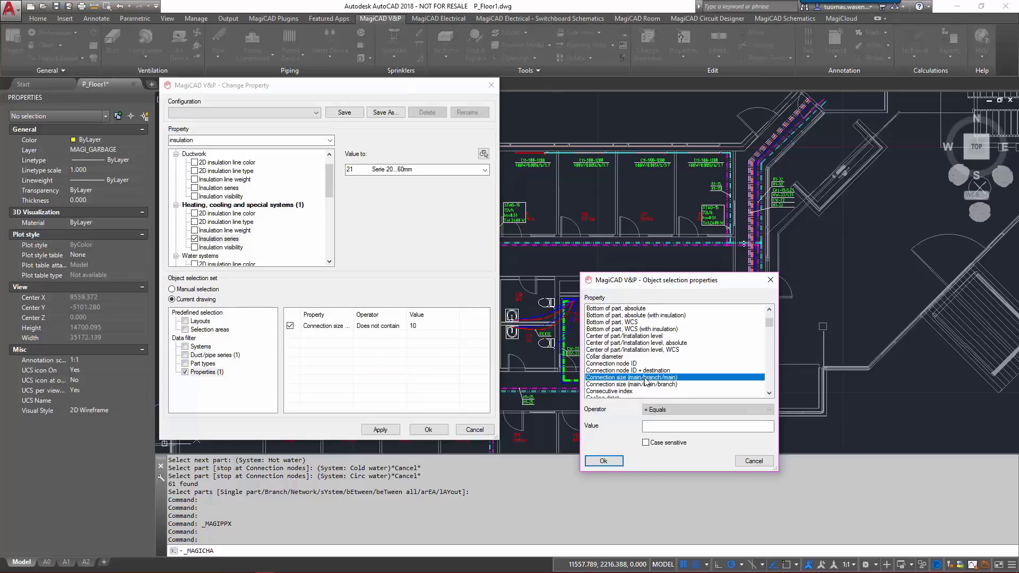
left_click(706, 409)
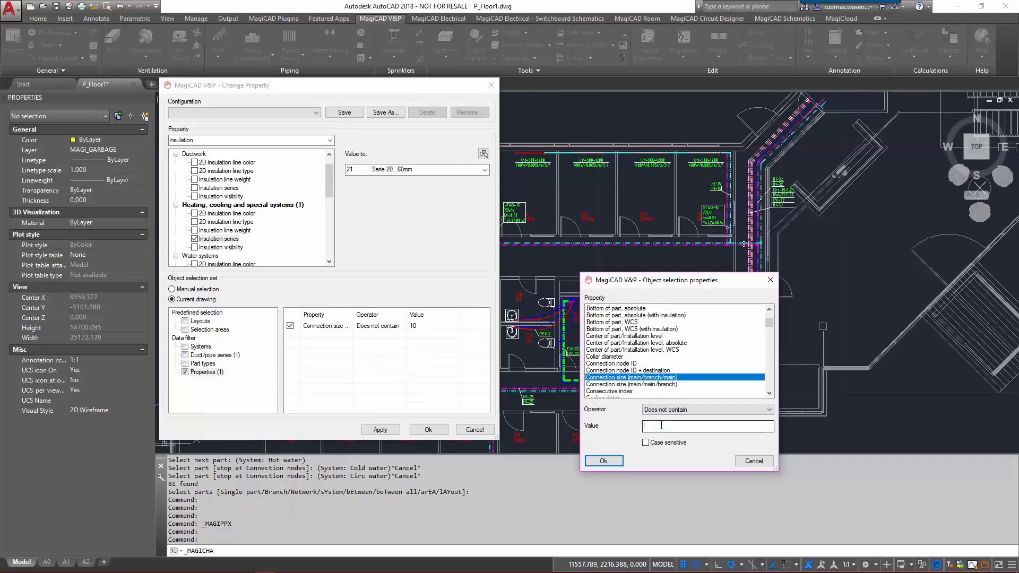
left_click(603, 460)
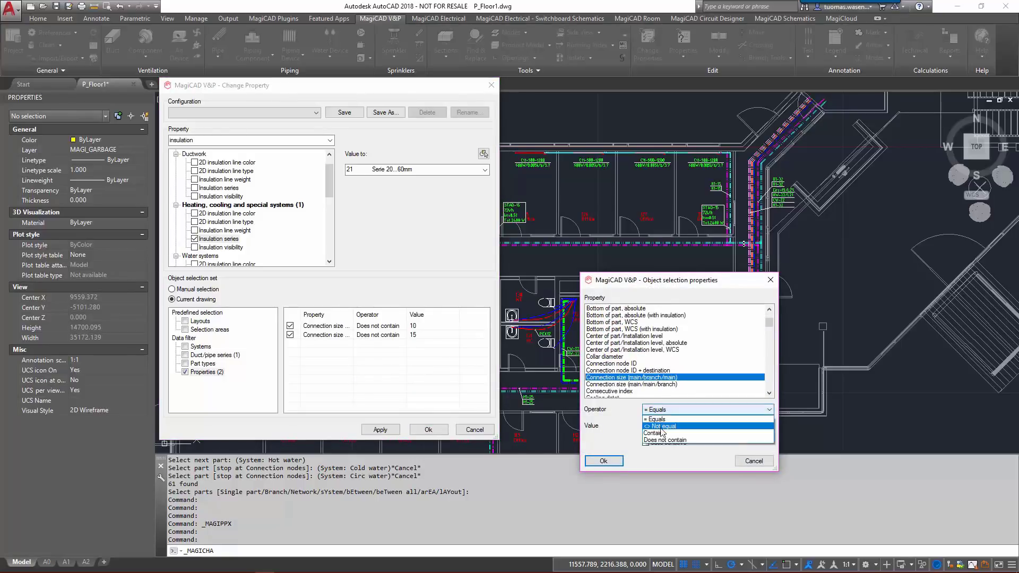
left_click(662, 439)
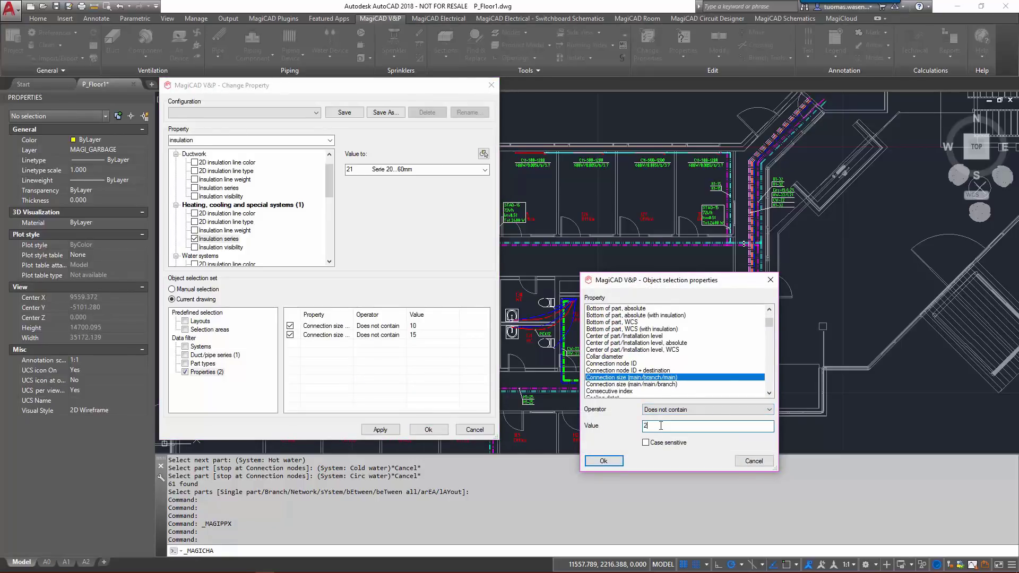
left_click(603, 461)
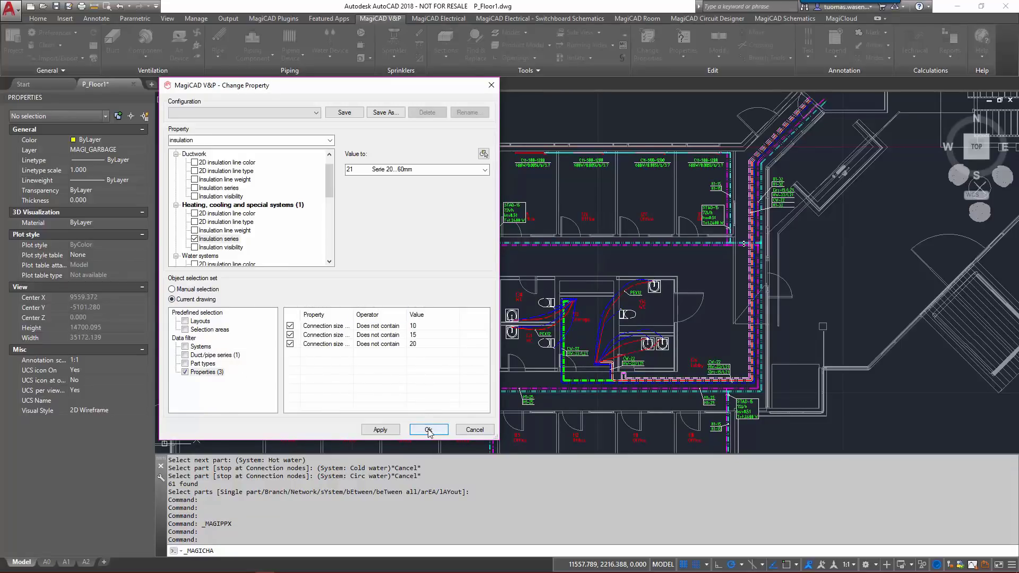
left_click(428, 429)
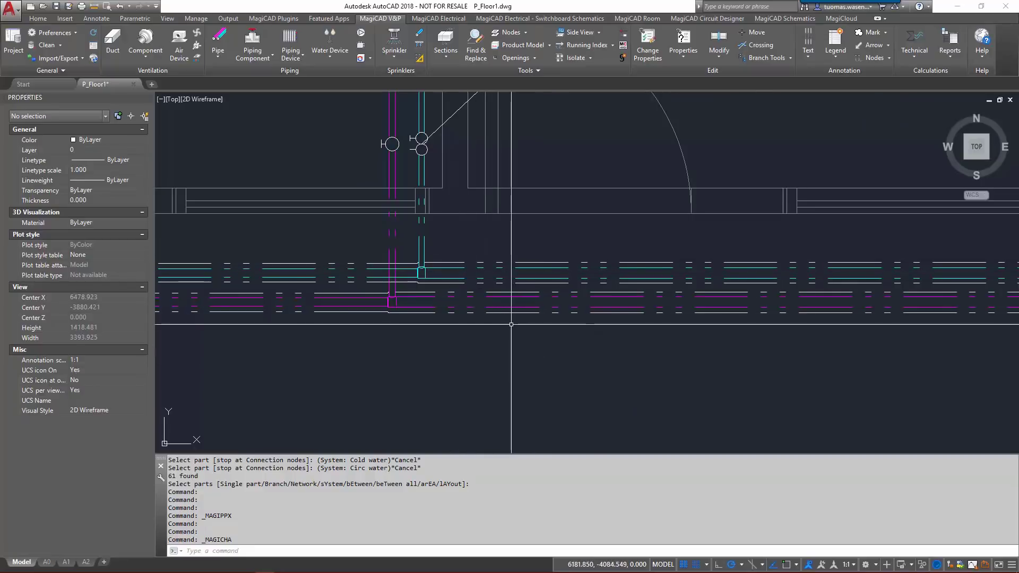
mouse_move(469, 282)
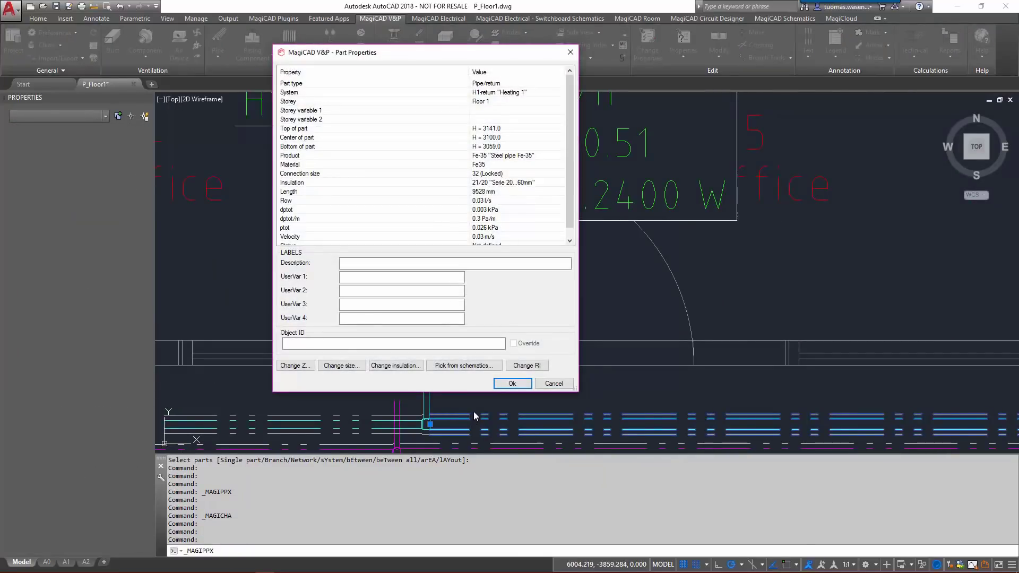
mouse_move(527, 185)
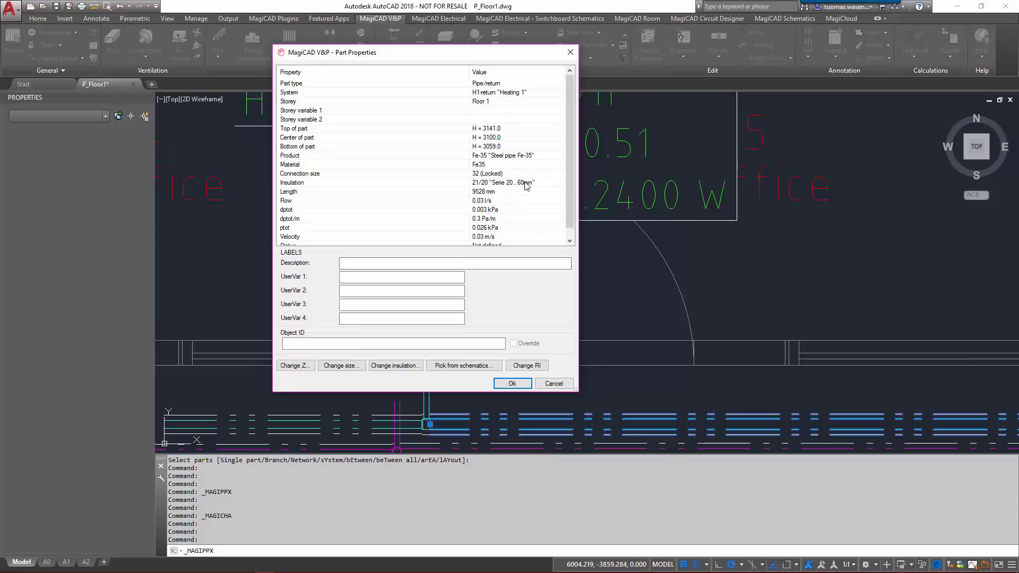